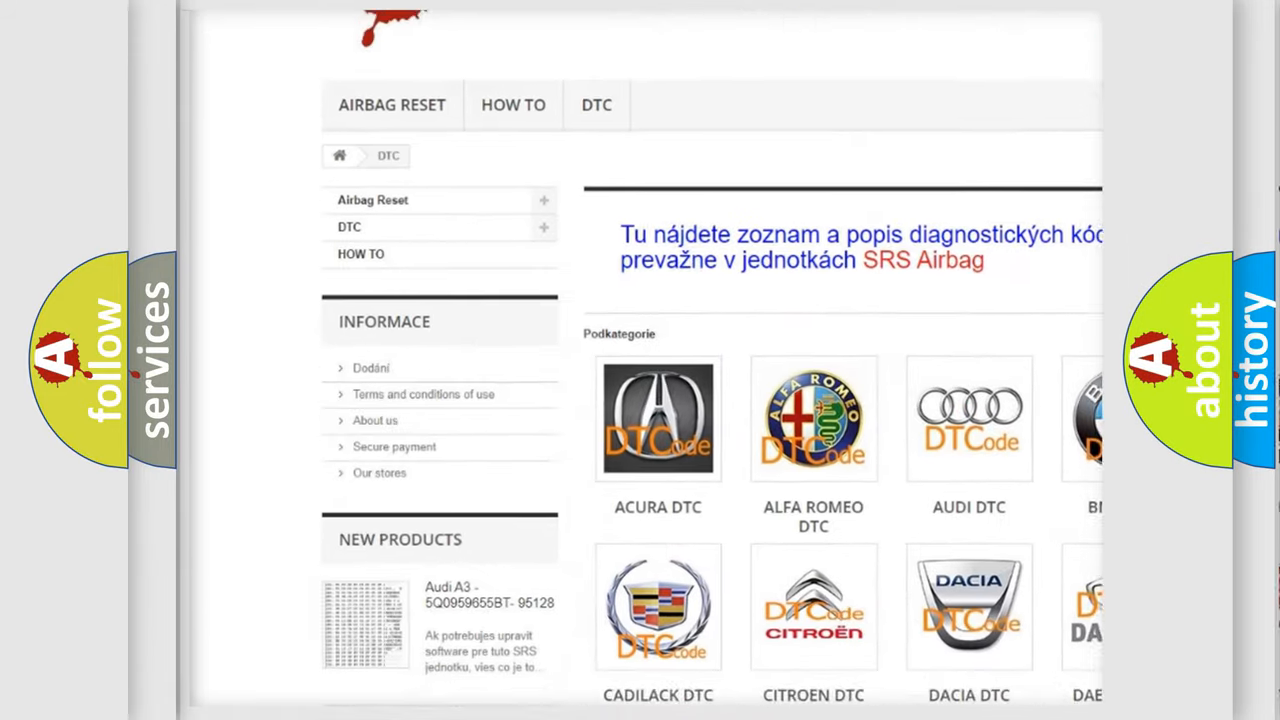
scroll("down", 3)
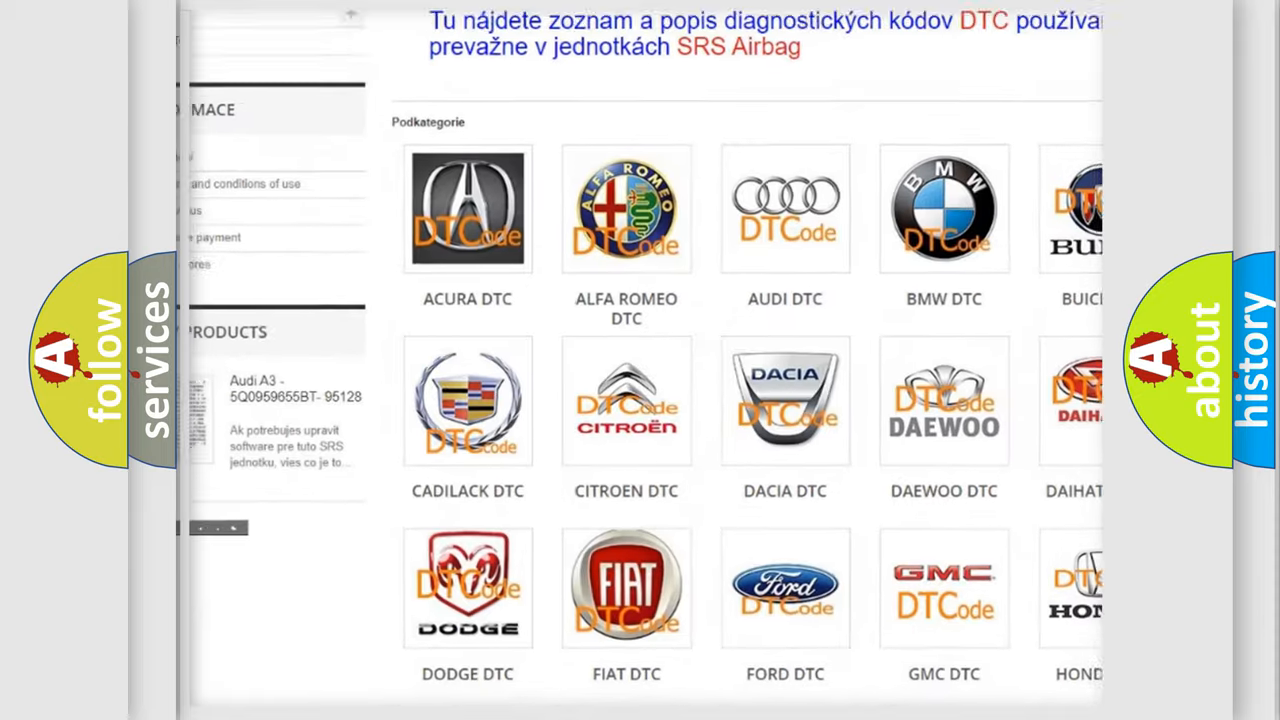
scroll("down", 3)
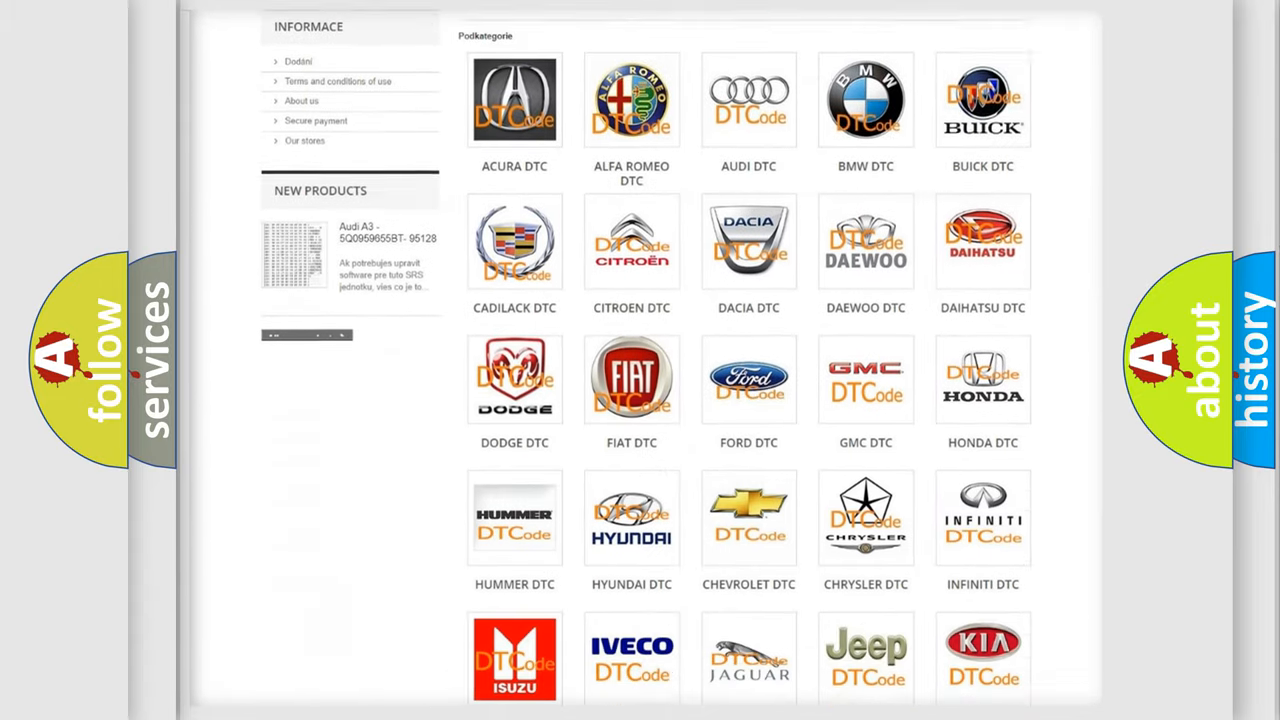
scroll("down", 3)
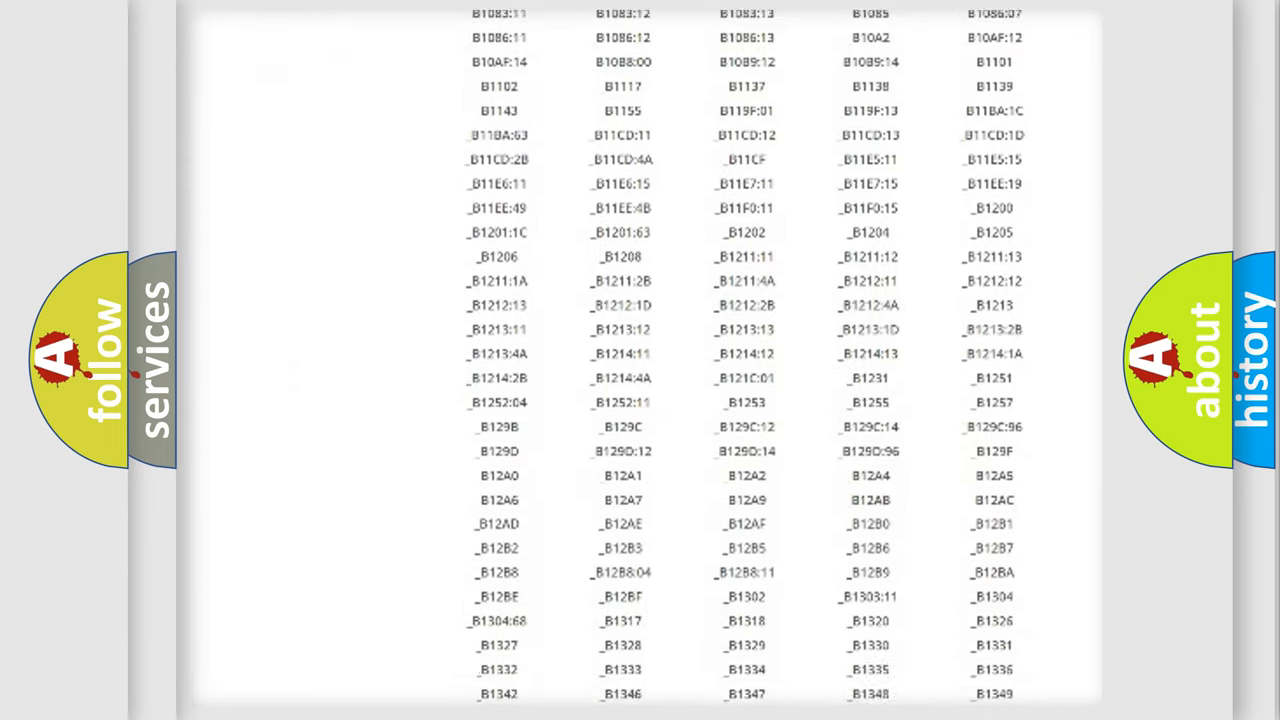
scroll("down", 3)
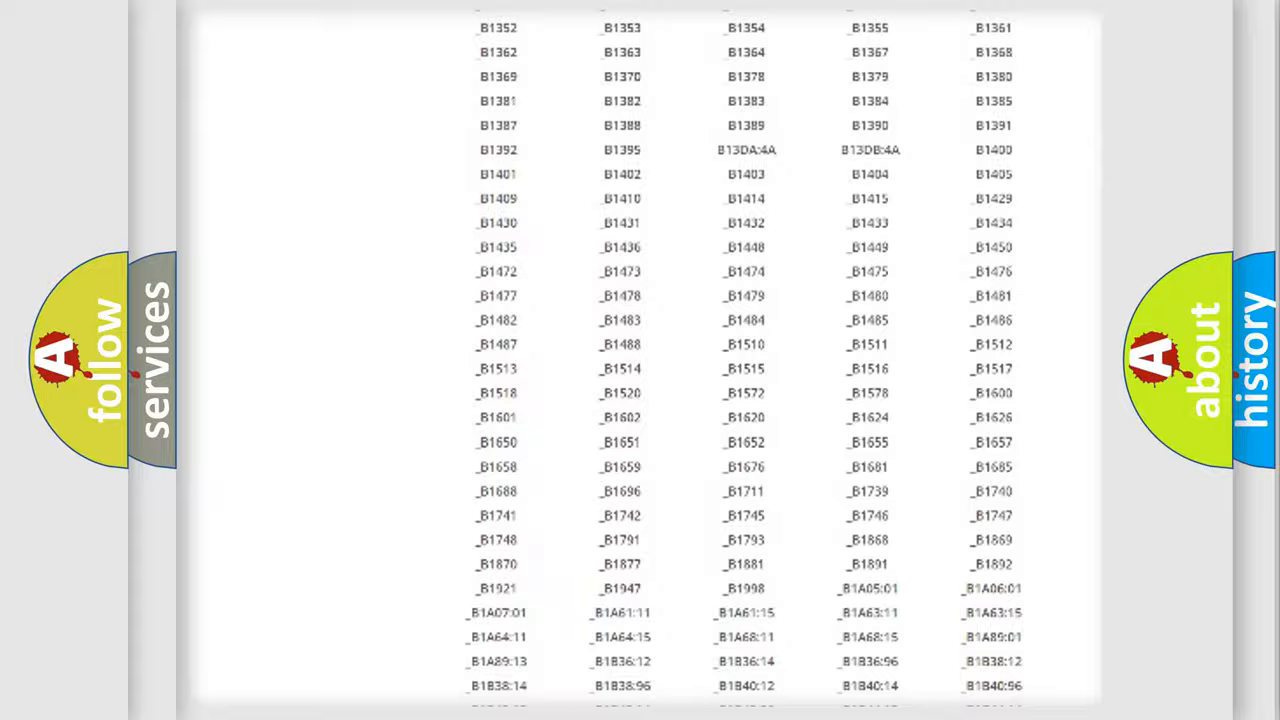